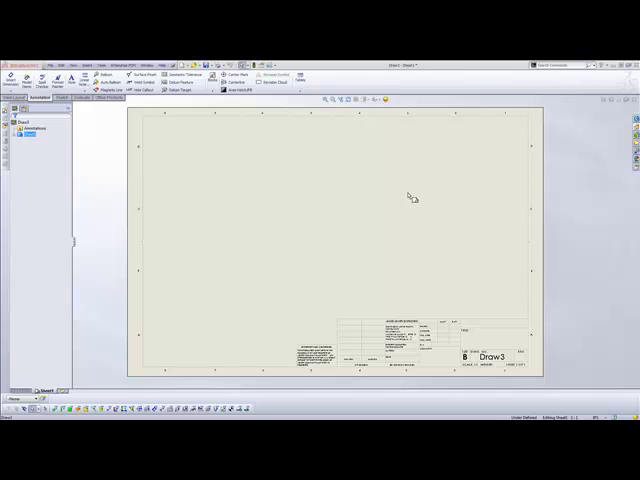
mouse_move(392, 204)
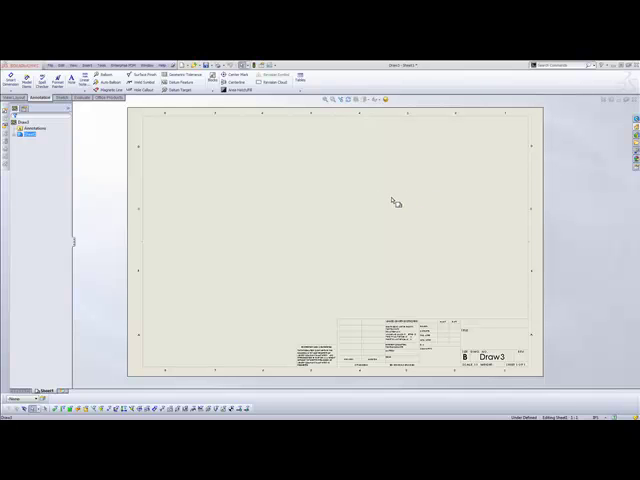
mouse_move(388, 198)
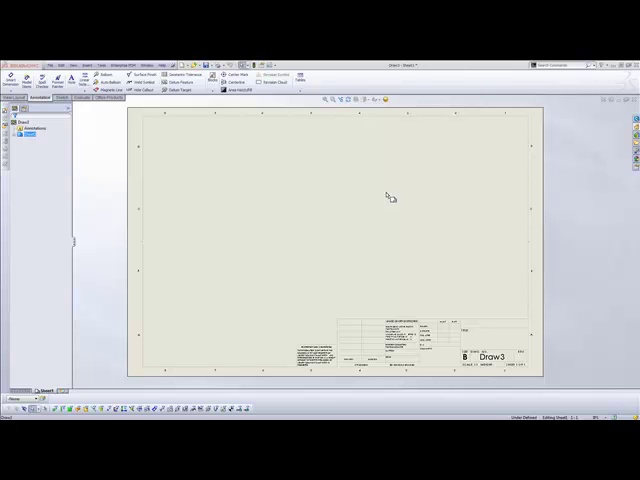
mouse_move(392, 194)
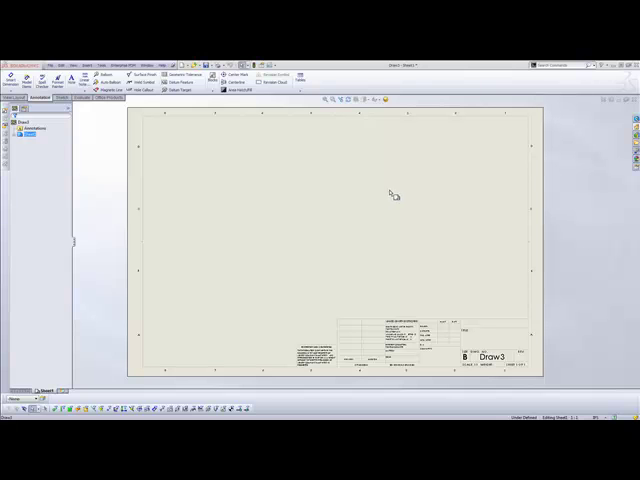
mouse_move(384, 246)
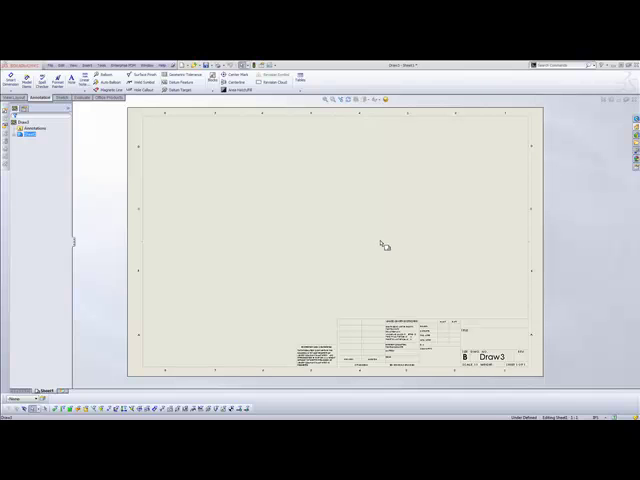
mouse_move(264, 98)
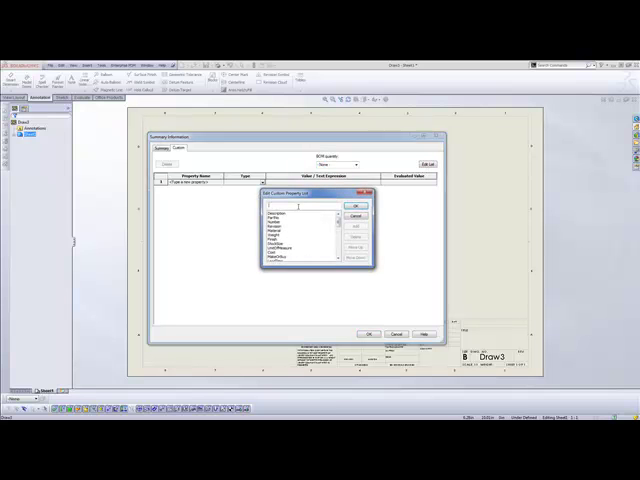
- Add a custom property named STATE to the drawing and confirm it
text(STATE)
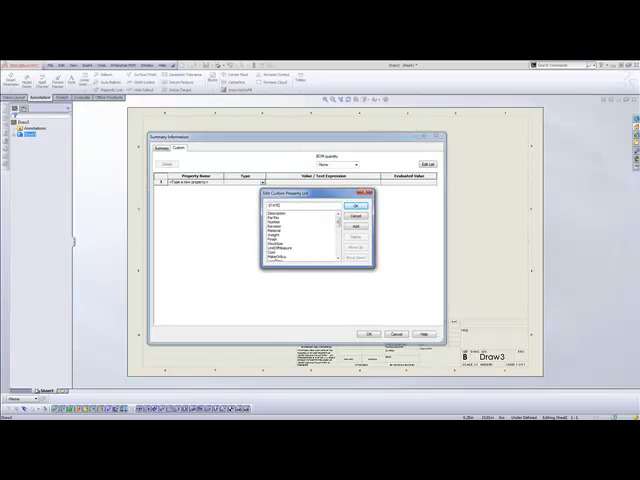
click(358, 206)
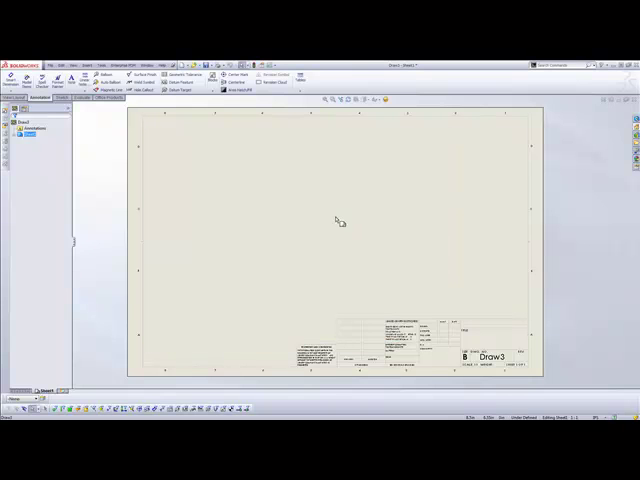
- Enter Edit Sheet Format from the sheet's context menu and dismiss the Link to Property dialog
right_click(338, 222)
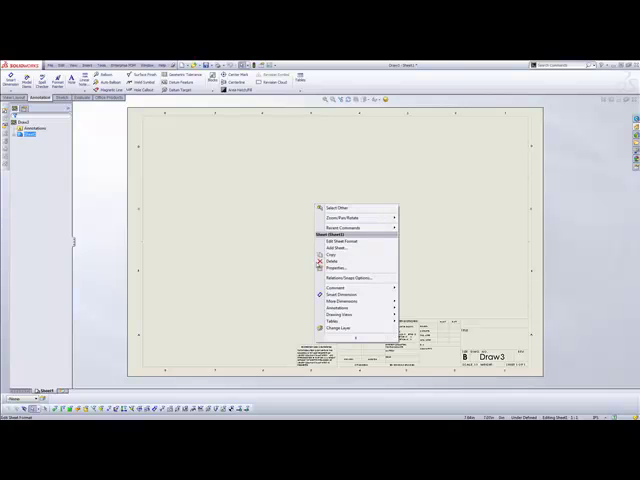
click(340, 240)
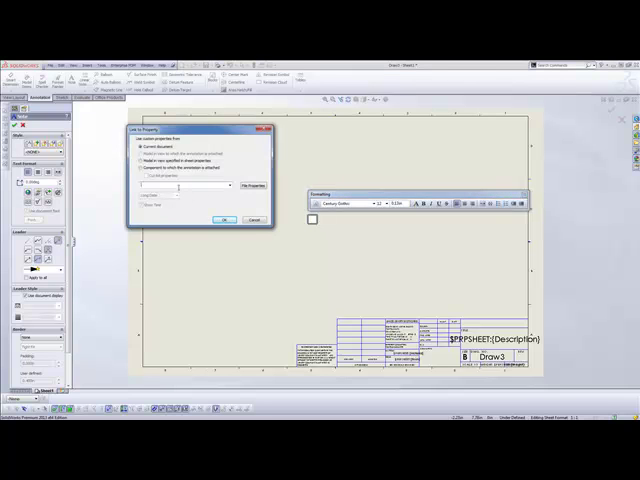
click(228, 186)
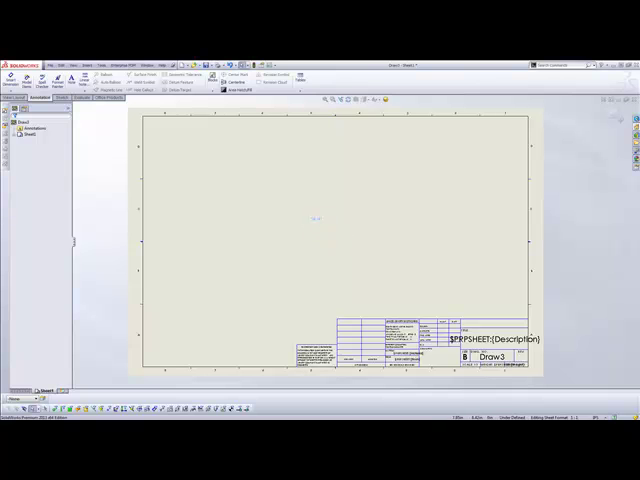
- Place a note reading DRAFT near the sheet centre and give it a light colour
click(316, 218)
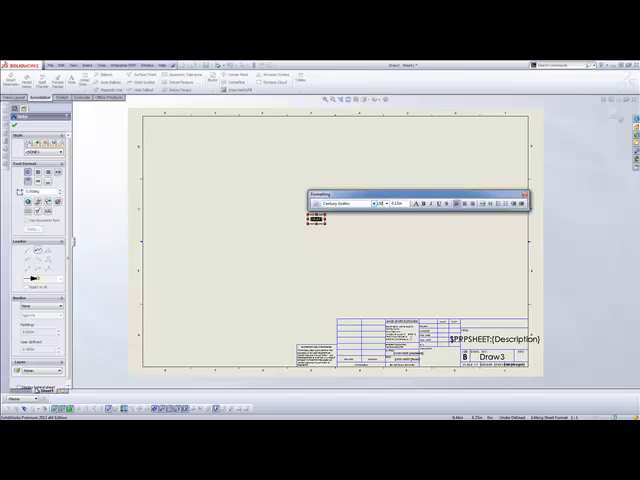
text(DRAFT)
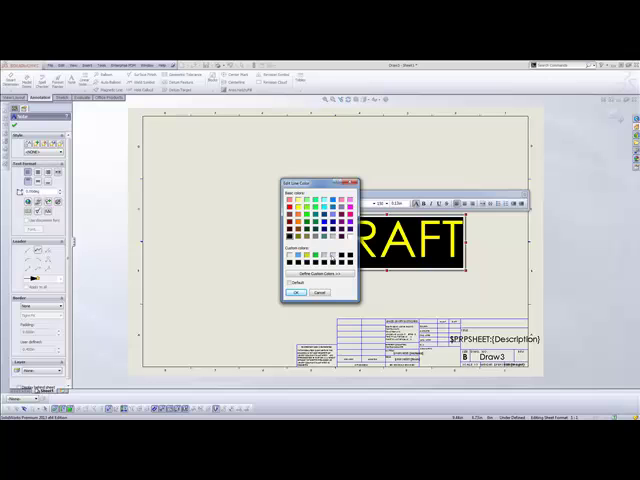
mouse_move(430, 288)
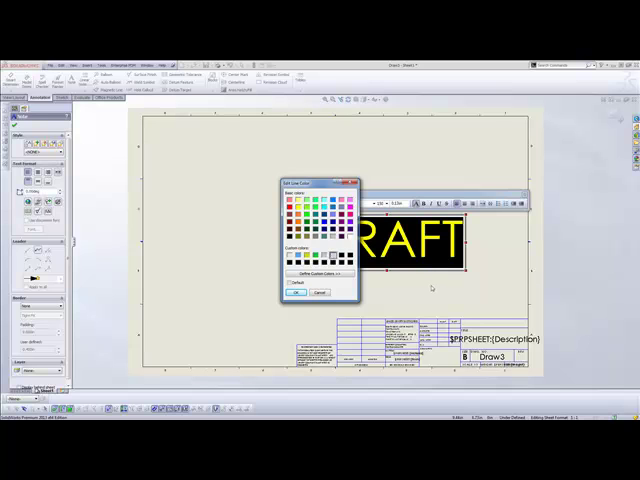
click(296, 292)
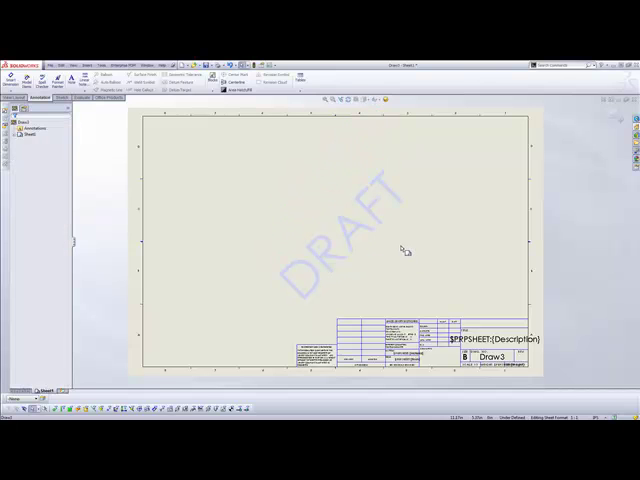
mouse_move(388, 240)
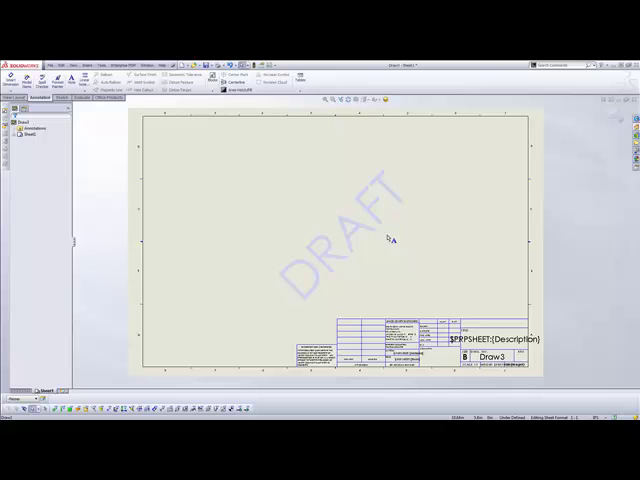
mouse_move(372, 242)
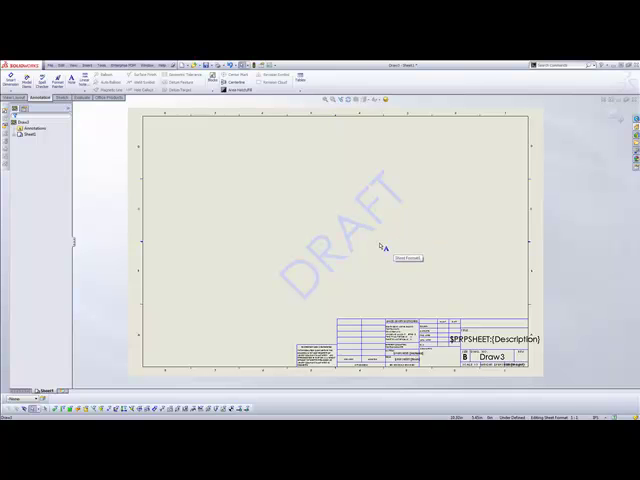
- Bring up the DRAFT note's properties from its context menu to adjust it
right_click(384, 246)
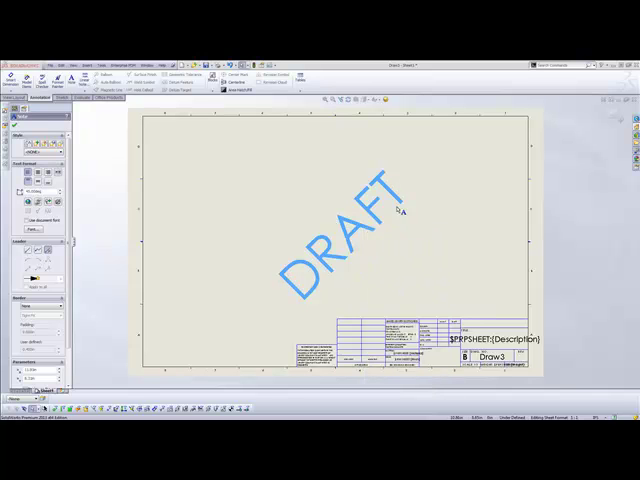
mouse_move(440, 230)
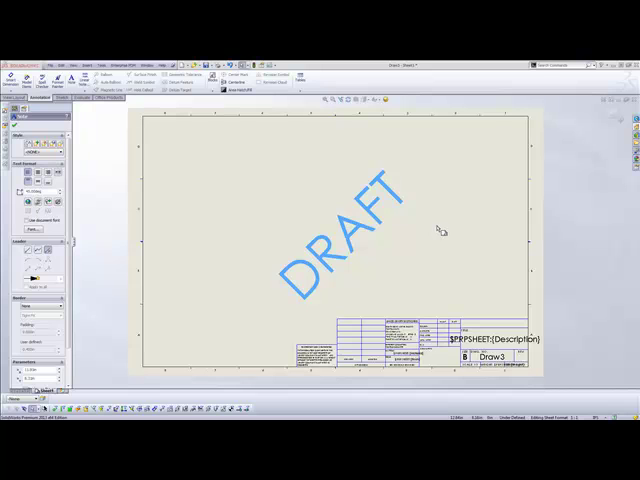
mouse_move(410, 226)
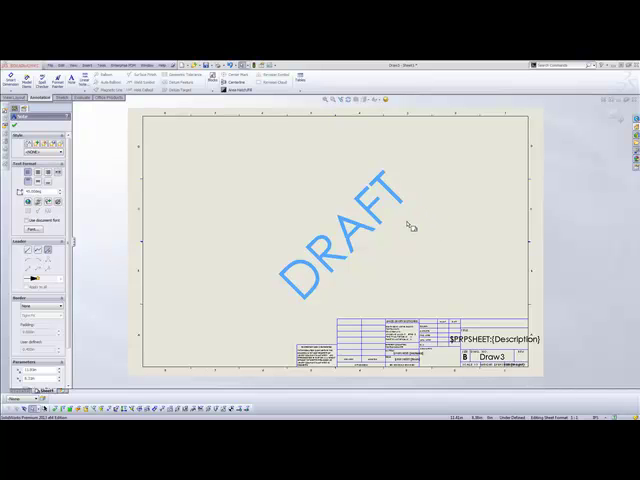
mouse_move(428, 228)
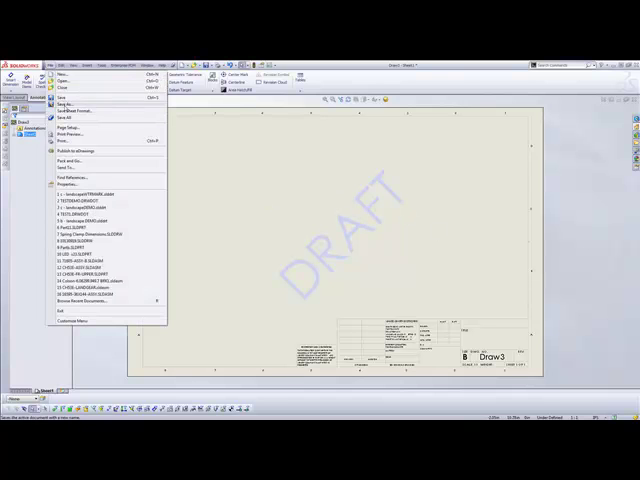
- Save the drawing as a Drawing Template named DrawWM via Save As
click(72, 104)
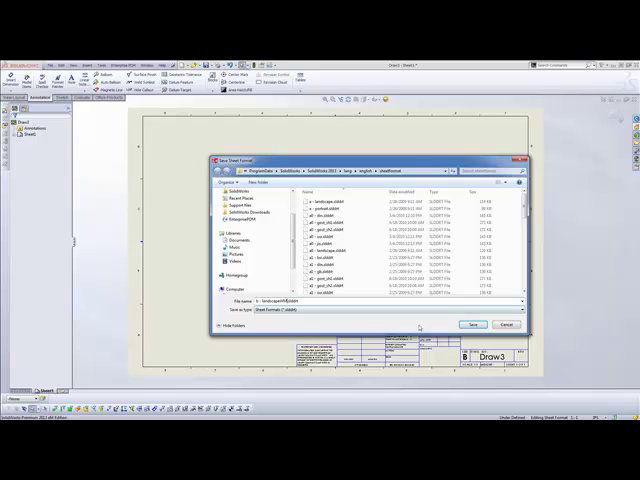
click(472, 324)
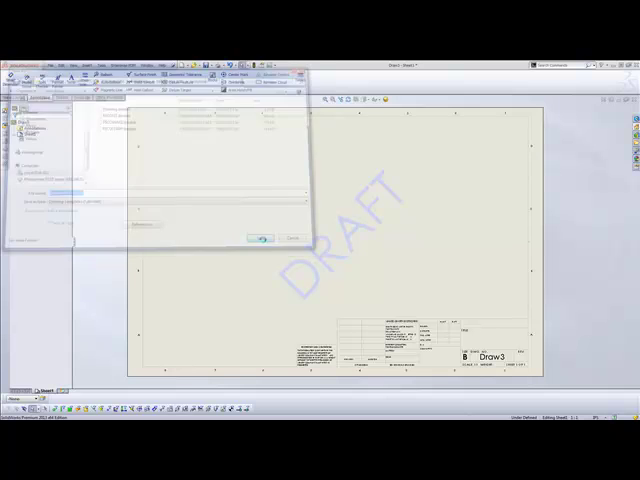
click(260, 238)
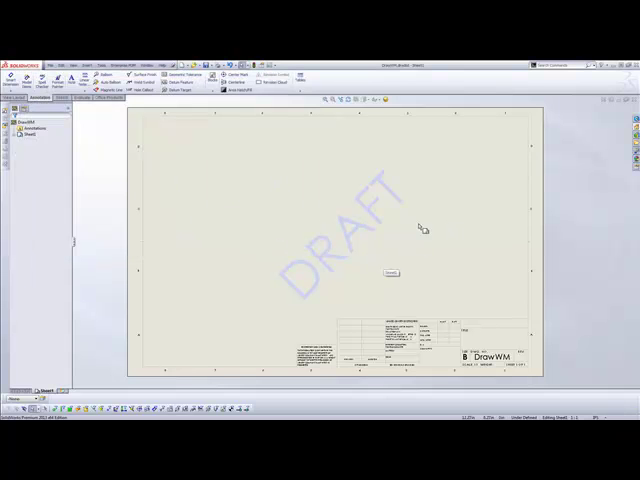
mouse_move(392, 244)
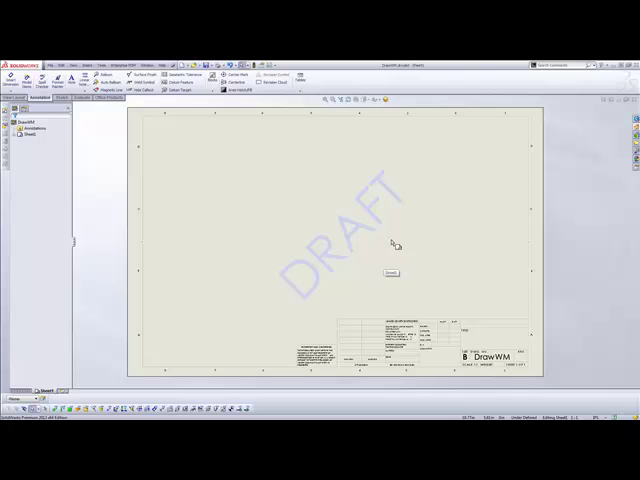
mouse_move(492, 218)
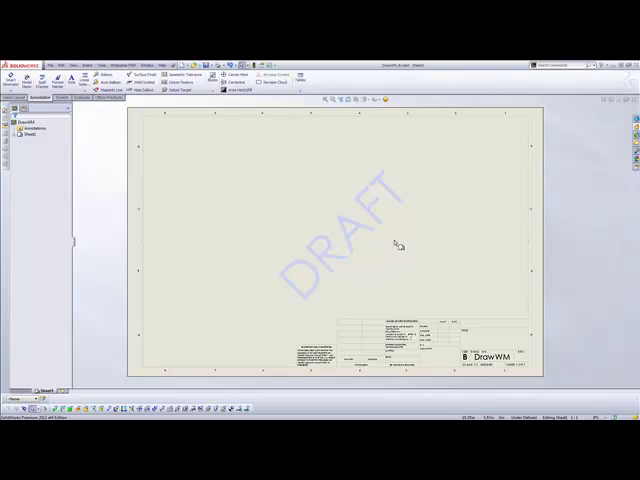
mouse_move(376, 210)
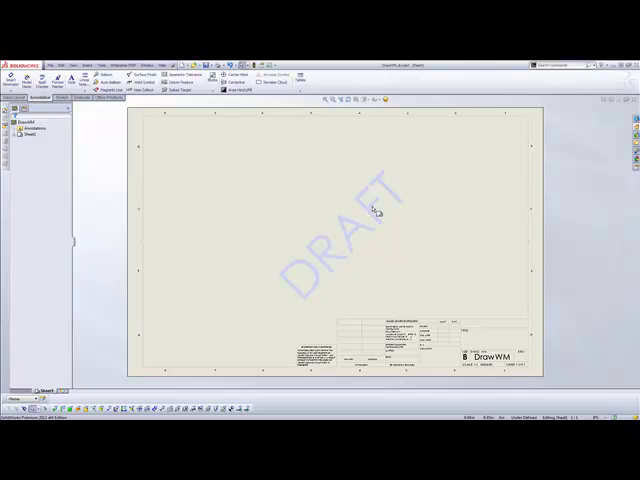
mouse_move(320, 202)
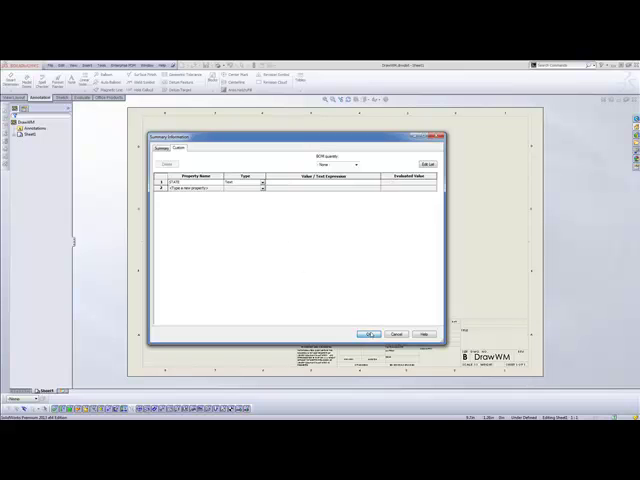
- Confirm the cleared State property so the watermark disappears, then return to the custom properties
click(368, 334)
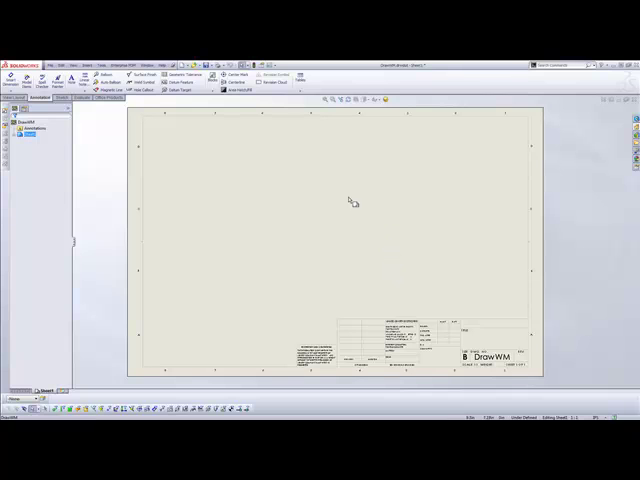
mouse_move(306, 180)
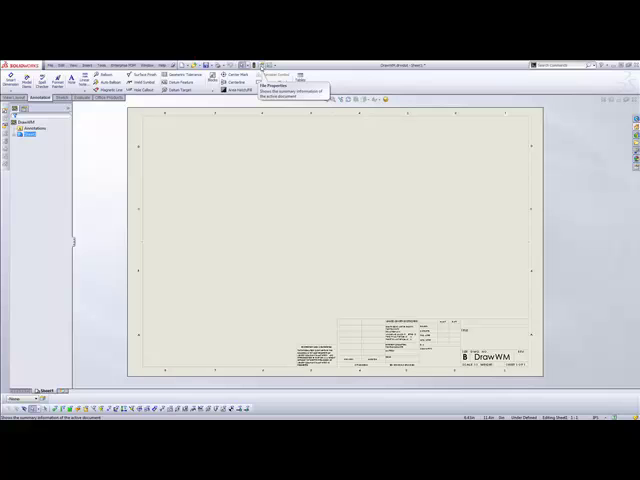
click(268, 76)
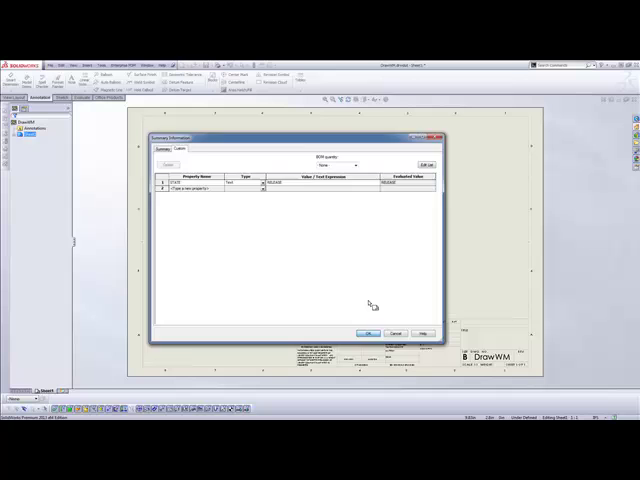
- Apply the State property value RELEASE so the watermark reads RELEASE
click(368, 332)
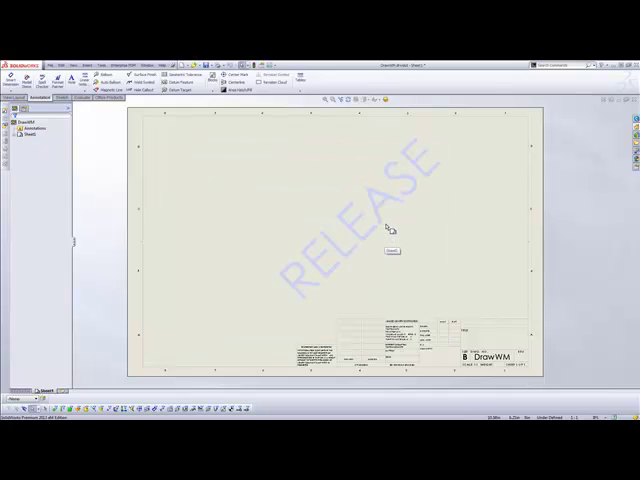
mouse_move(408, 158)
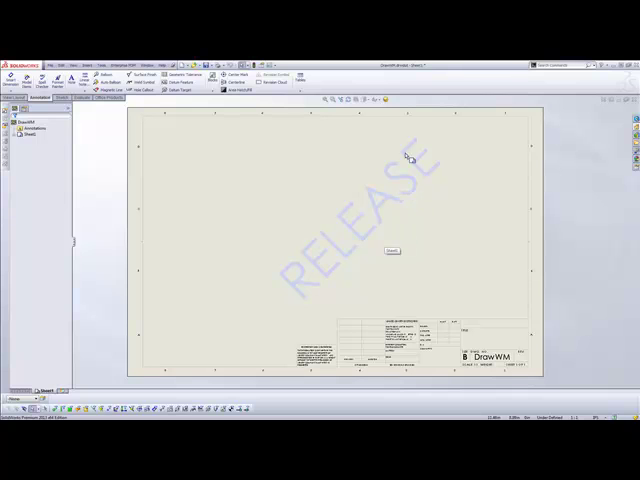
mouse_move(418, 238)
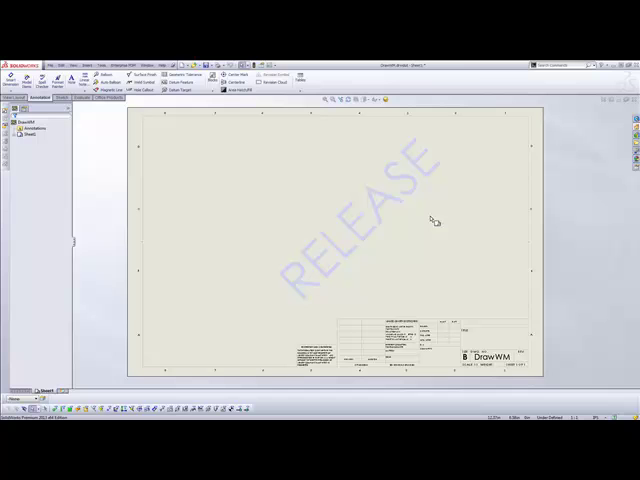
mouse_move(478, 222)
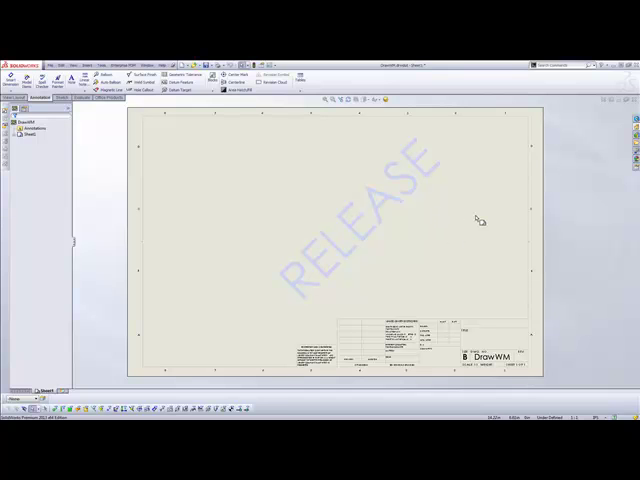